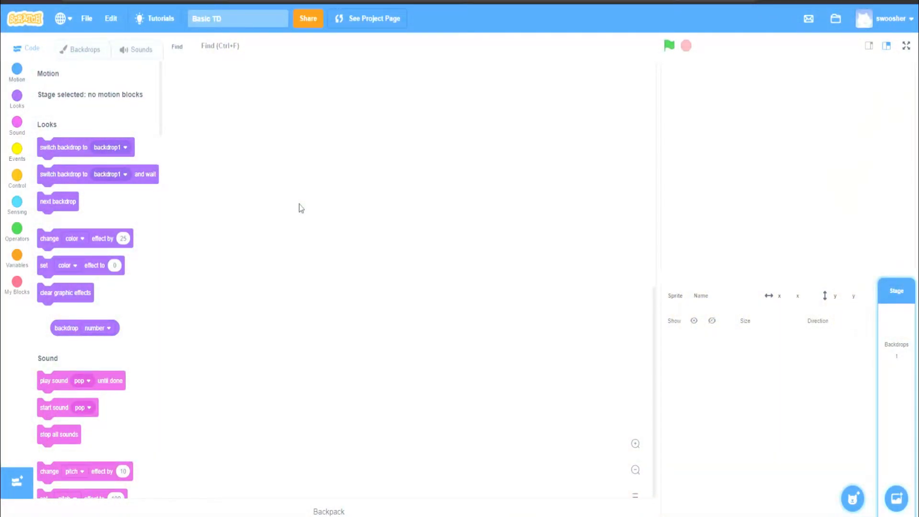
- Open the stage backdrop editor to paint the Tower Defense title menu
left_click(85, 48)
type("Menu")
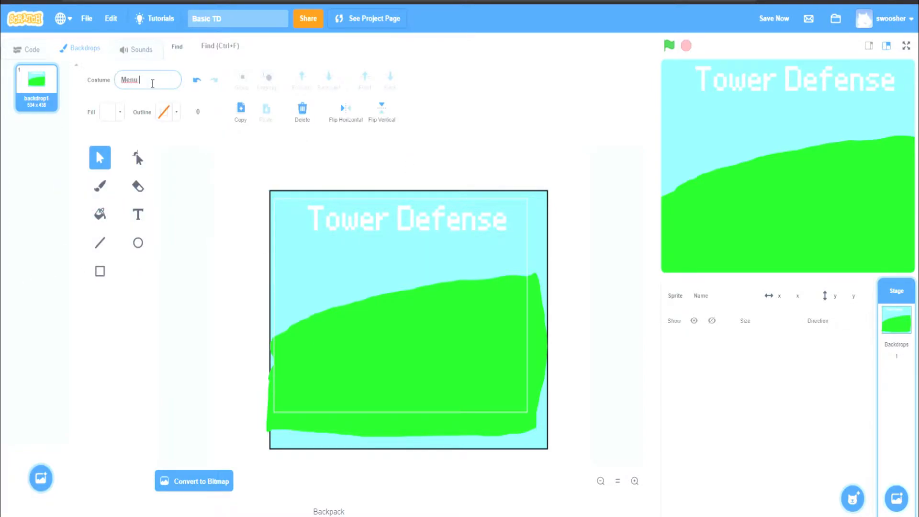
- Bring up the stage's scripts with the Looks block category showing
left_click(28, 49)
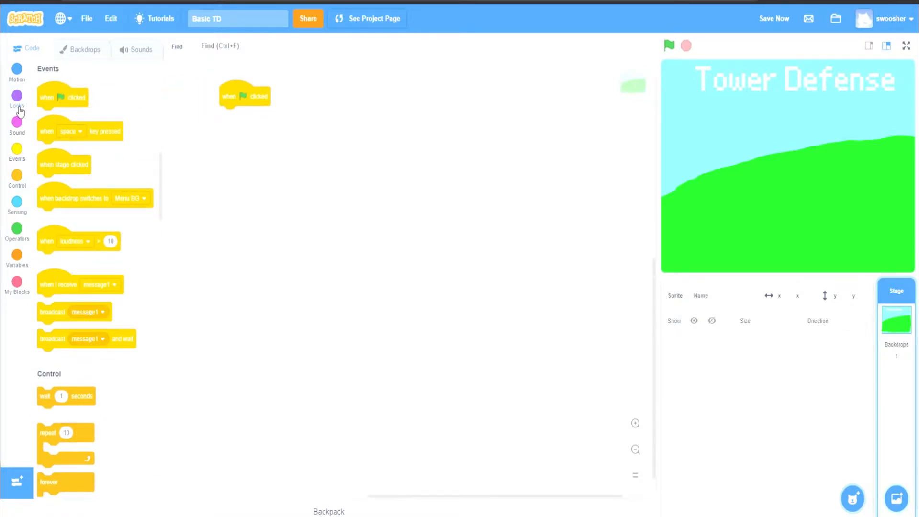
left_click(17, 99)
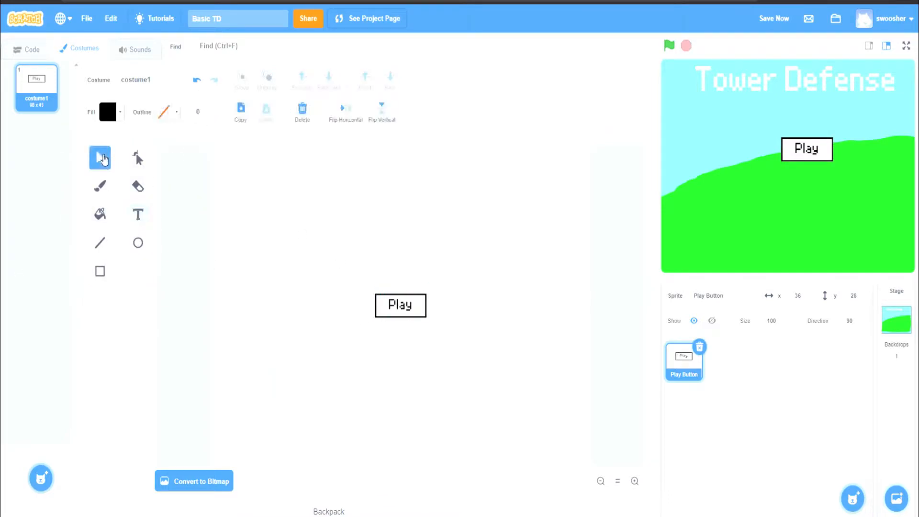
- Build the Play Button script that goes to x:0 y:0 and shows on green flag
left_click(31, 49)
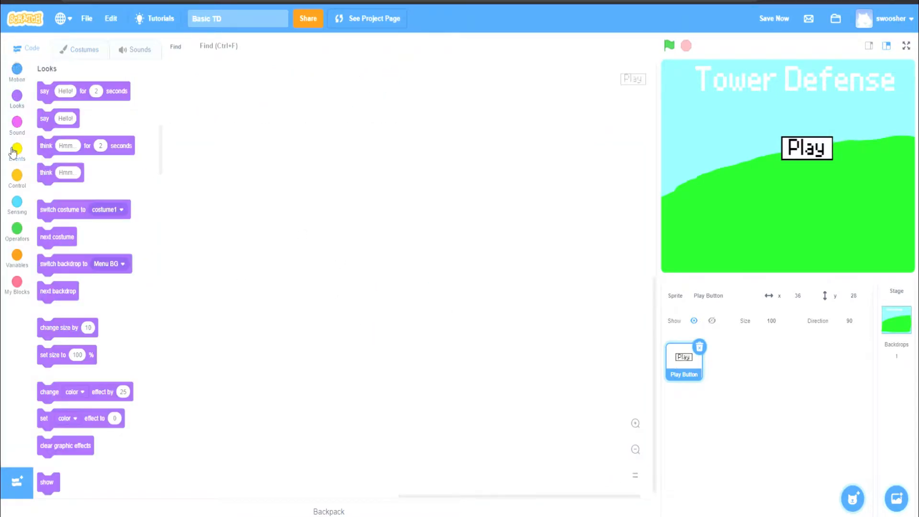
left_click(17, 152)
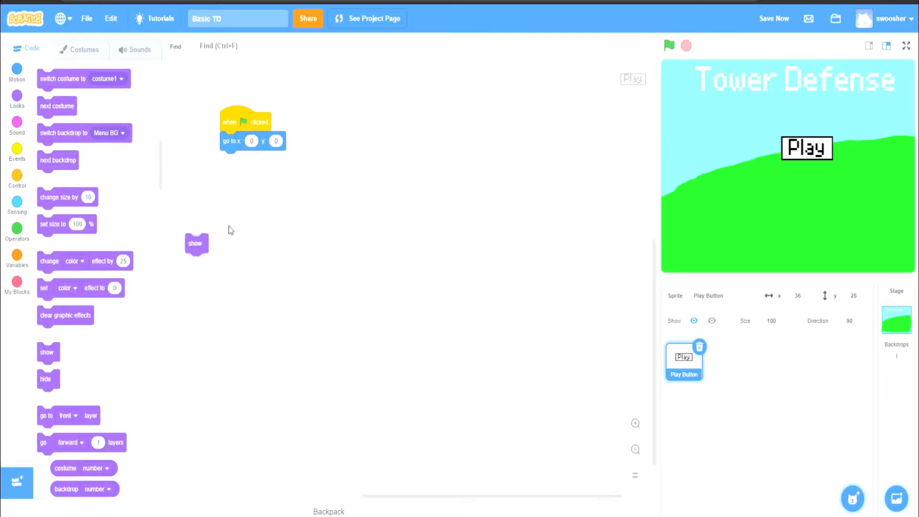
left_click_drag(196, 243, 230, 159)
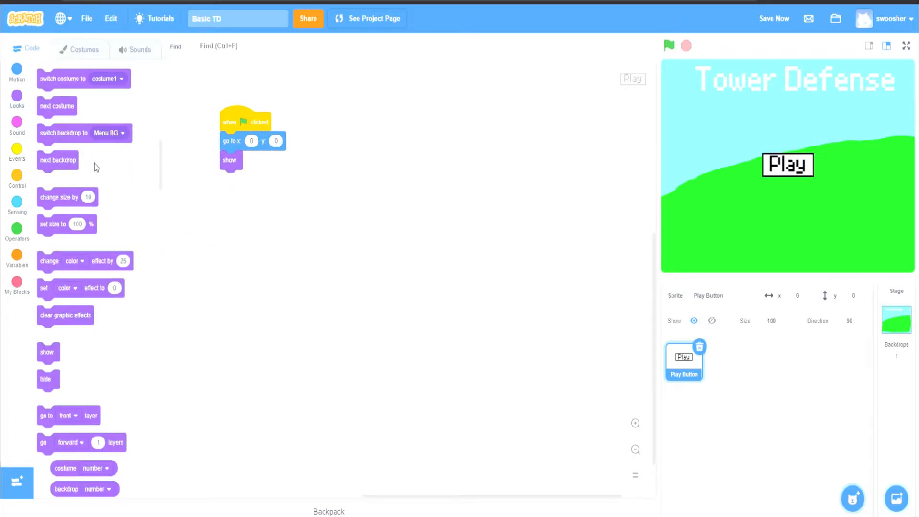
left_click(17, 149)
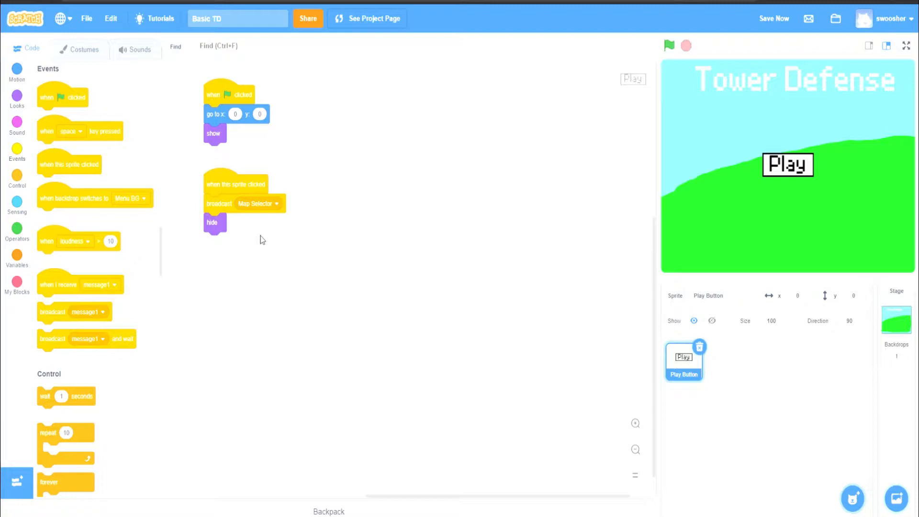
- Select the Stage and copy the menu backdrop for a new Map Selector backdrop
left_click(896, 319)
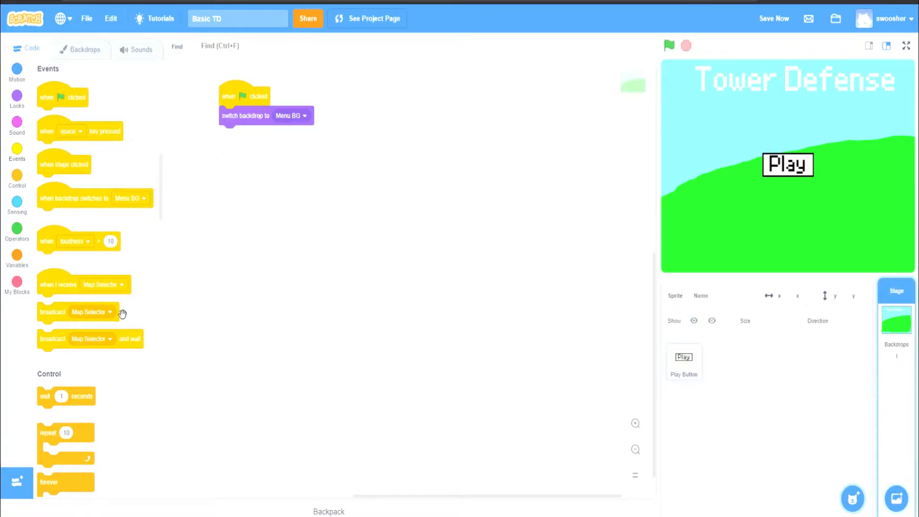
left_click(85, 48)
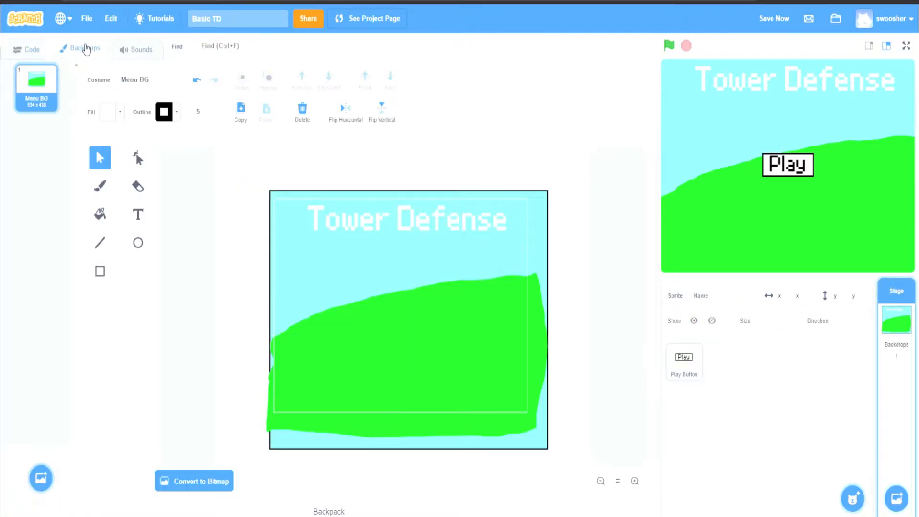
right_click(37, 84)
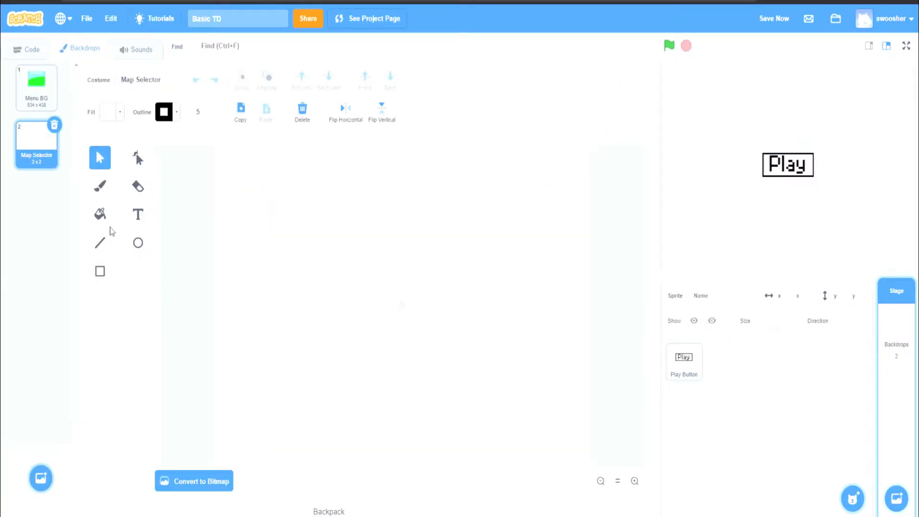
left_click(36, 88)
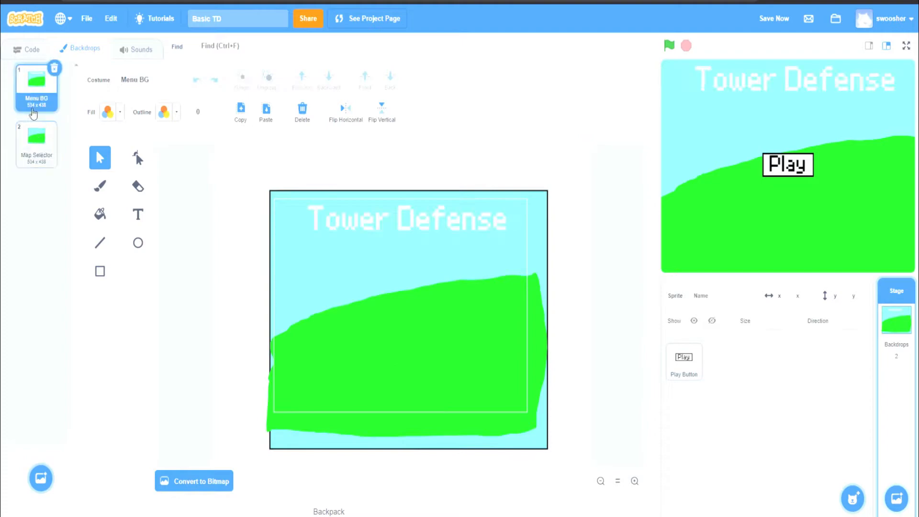
- Add the Map Selector title text over the orange panel
left_click(36, 143)
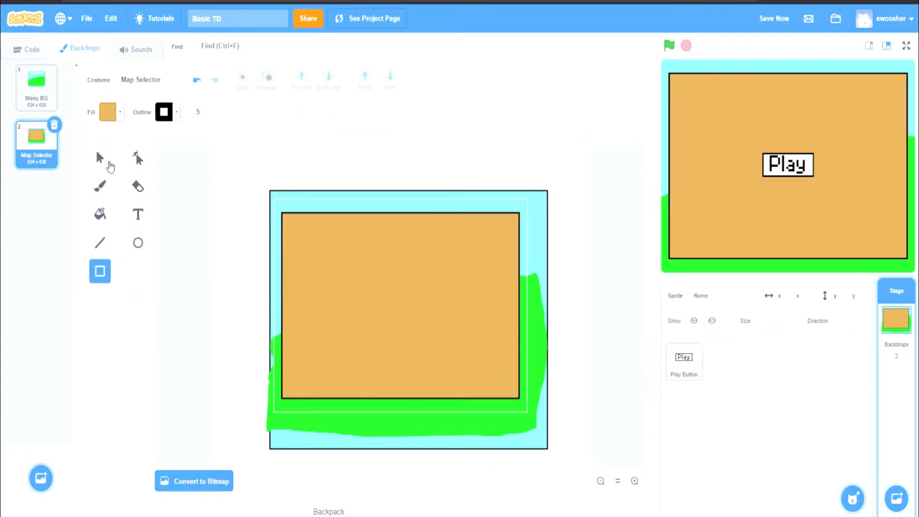
left_click(138, 215)
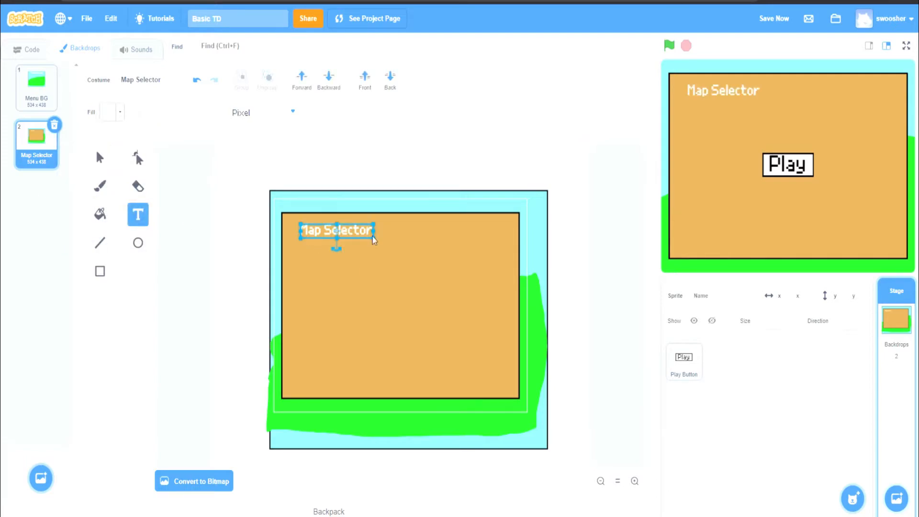
left_click(28, 49)
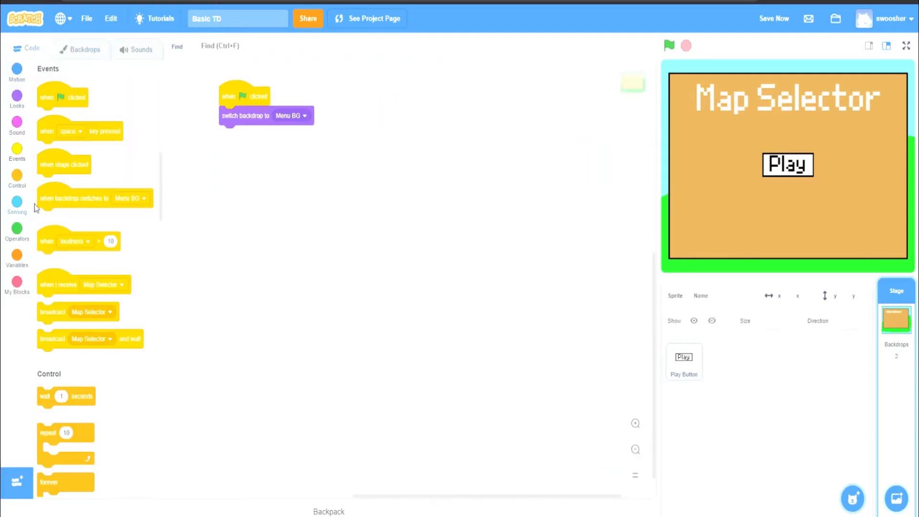
- Give the stage a when I receive Map Selector → switch backdrop to Map Selector script
left_click_drag(82, 284, 178, 281)
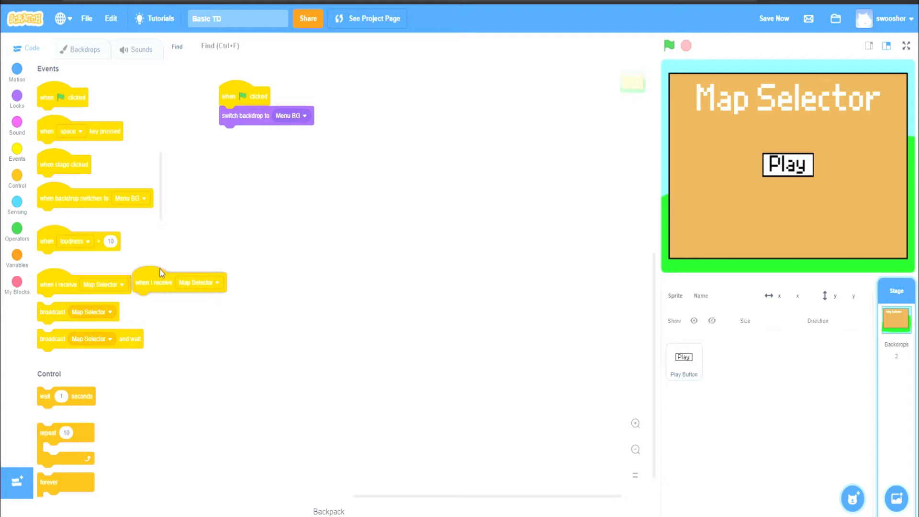
left_click_drag(179, 282, 235, 202)
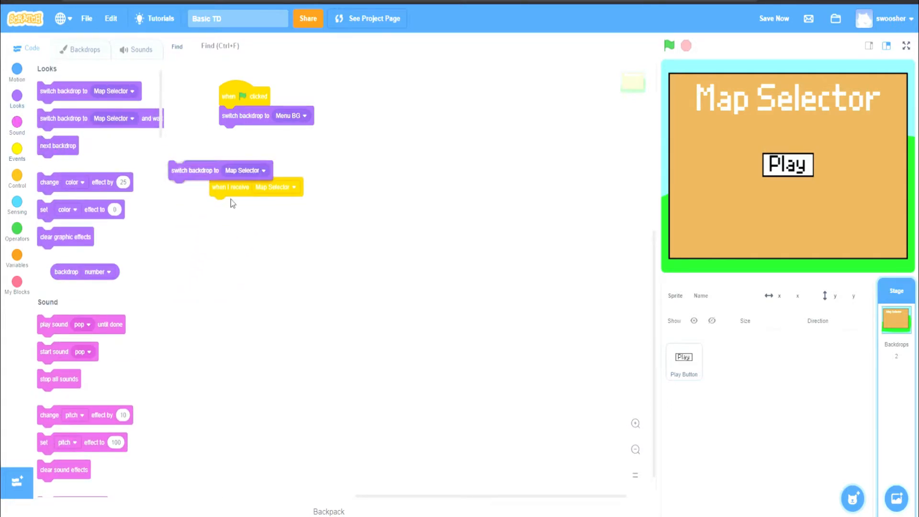
left_click_drag(195, 170, 229, 184)
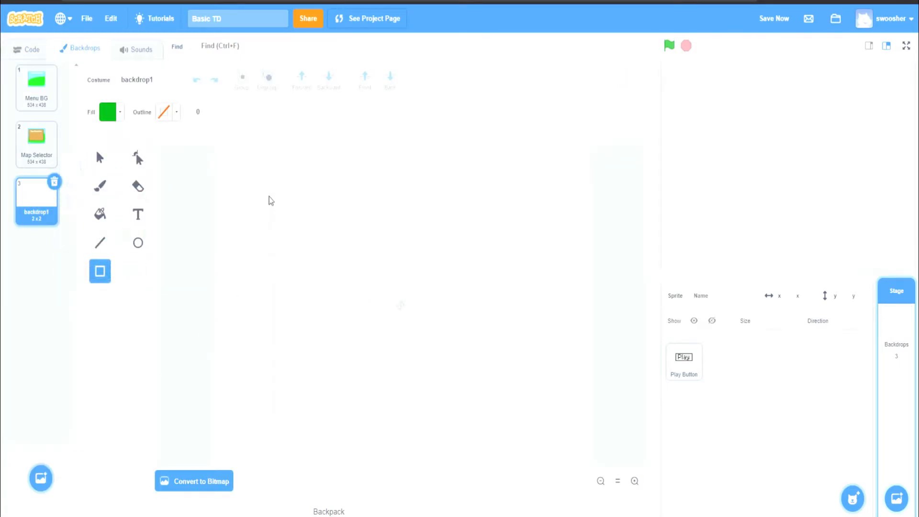
- Fill the new backdrop with a green rectangle and curve a yellow track across it
left_click_drag(269, 194, 530, 416)
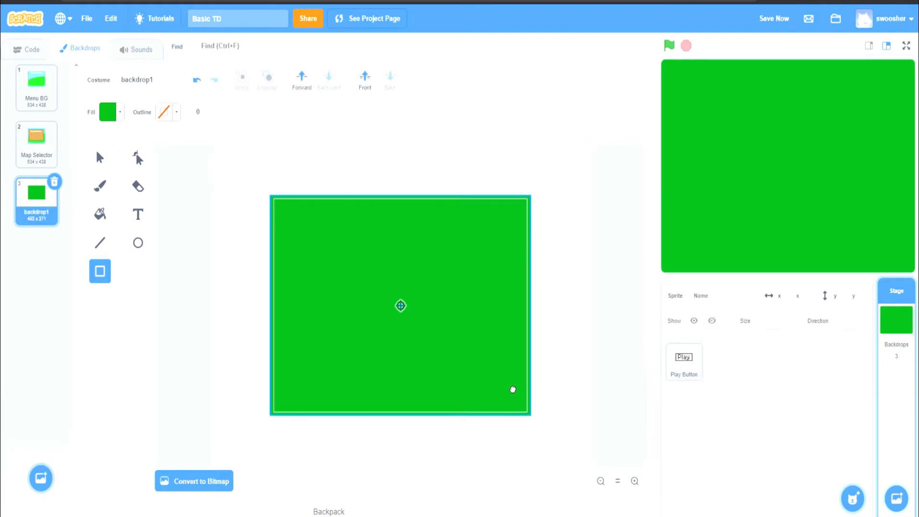
left_click(138, 215)
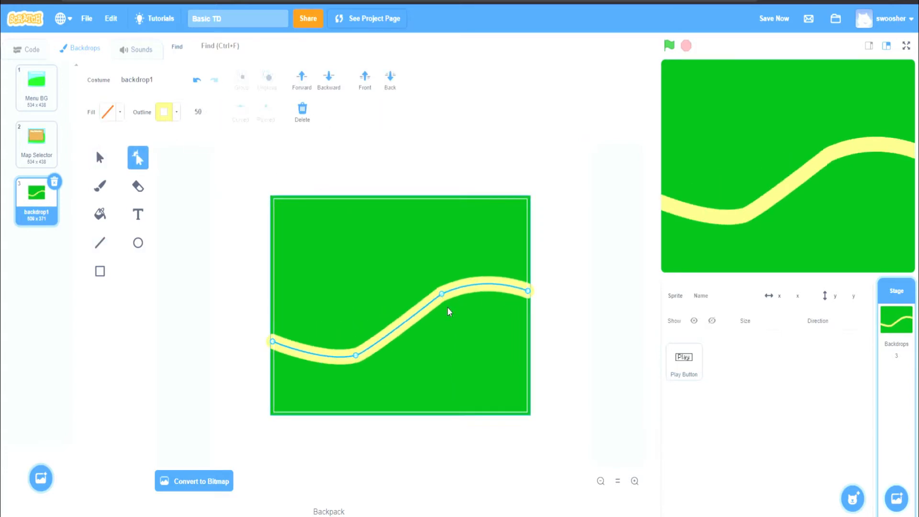
left_click_drag(355, 356, 355, 352)
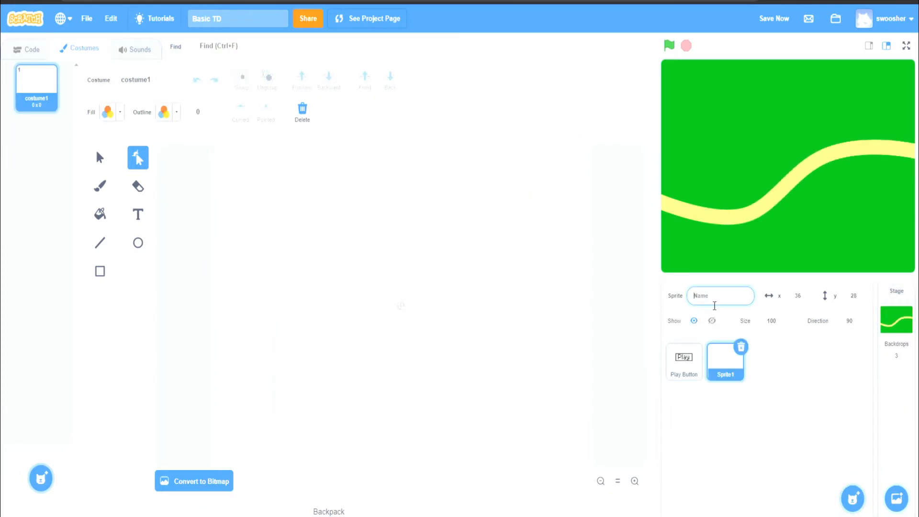
- Name the new sprite Map 1 Button with a Forest, Difficulty: Easy mini-map costume
type("Map 1 Selector")
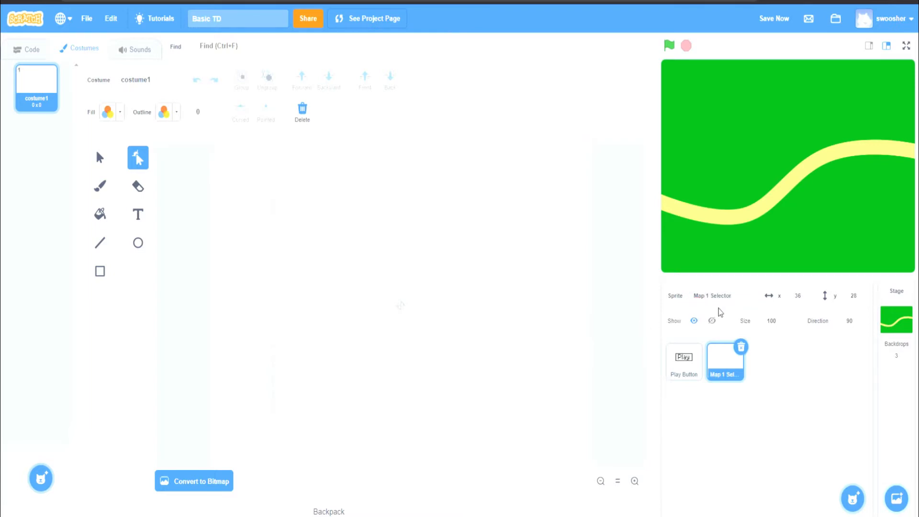
type("Map 1 Bl")
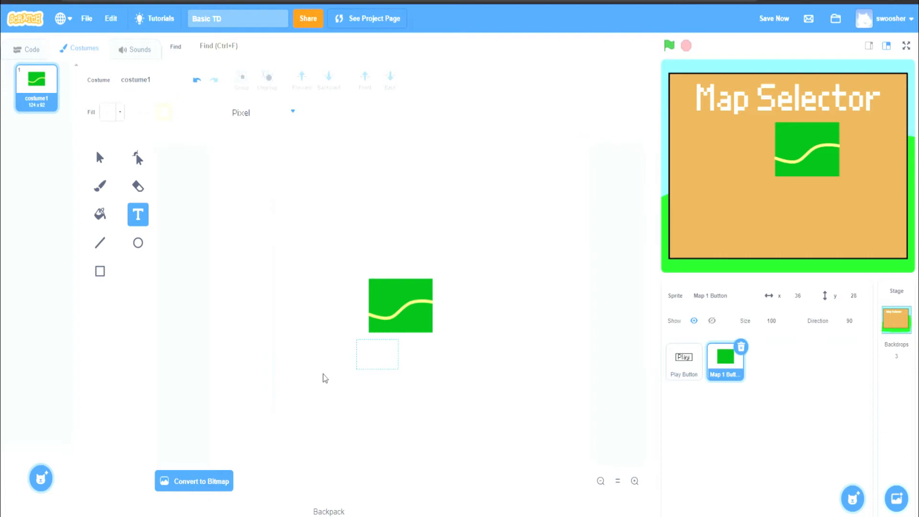
left_click(32, 49)
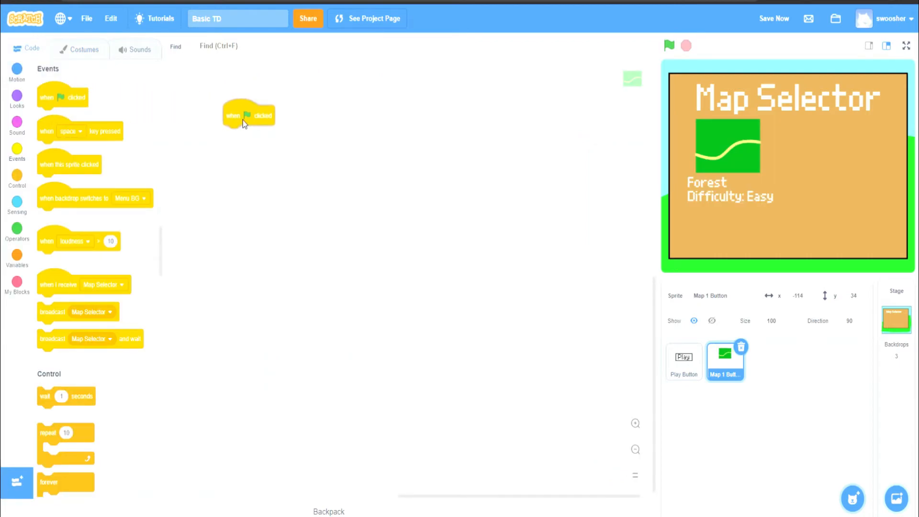
- Add event blocks to Map 1 Button and name a new broadcast message
left_click(17, 100)
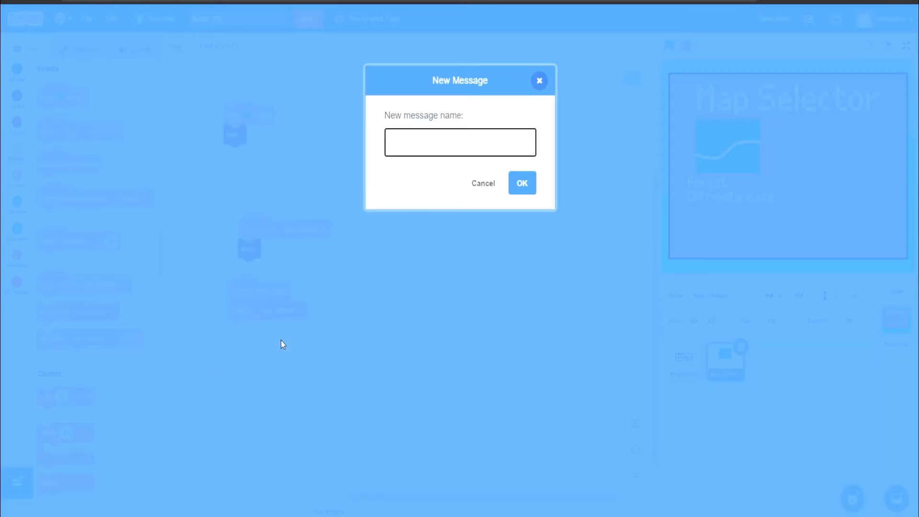
type("Map 1 Sew")
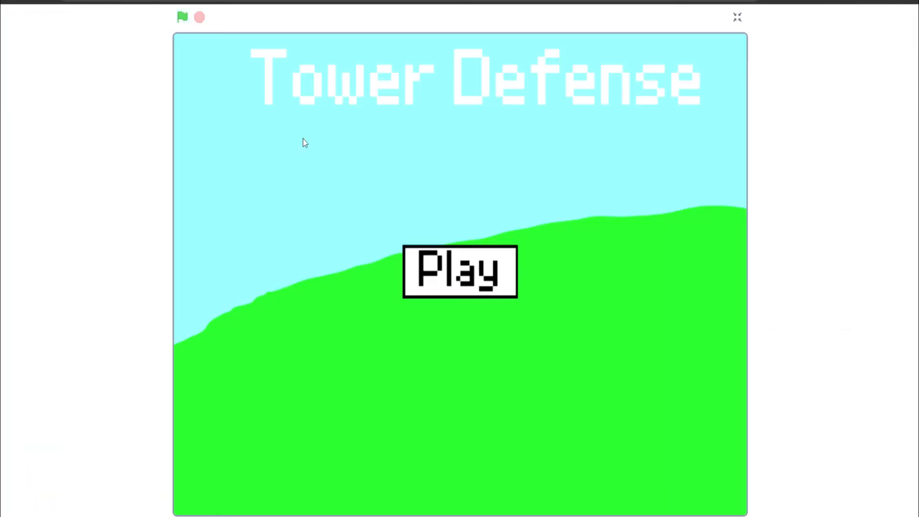
- Start the game by clicking Play on the full-screen Tower Defense menu
left_click(459, 271)
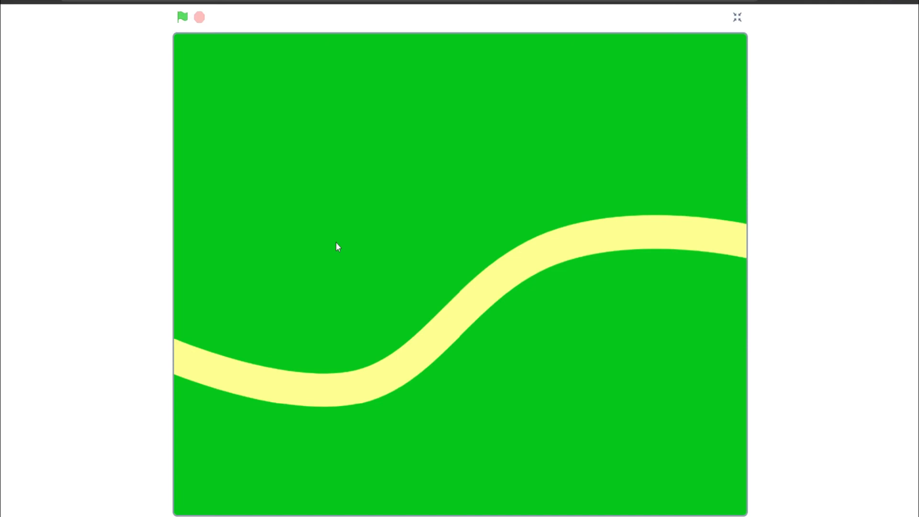
mouse_move(624, 153)
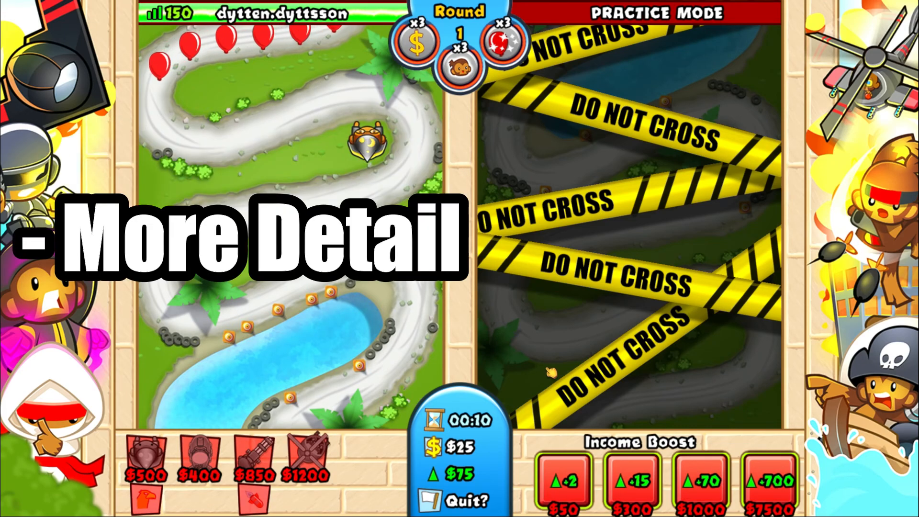
left_click(561, 488)
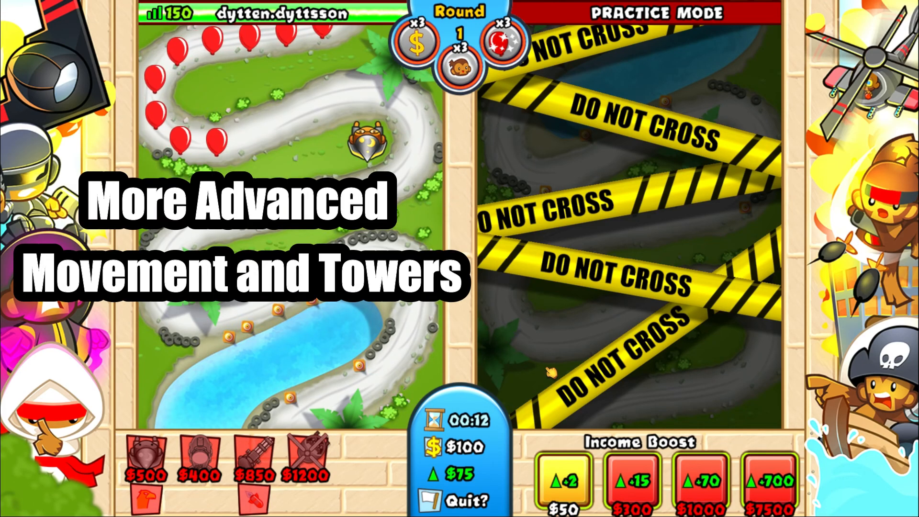